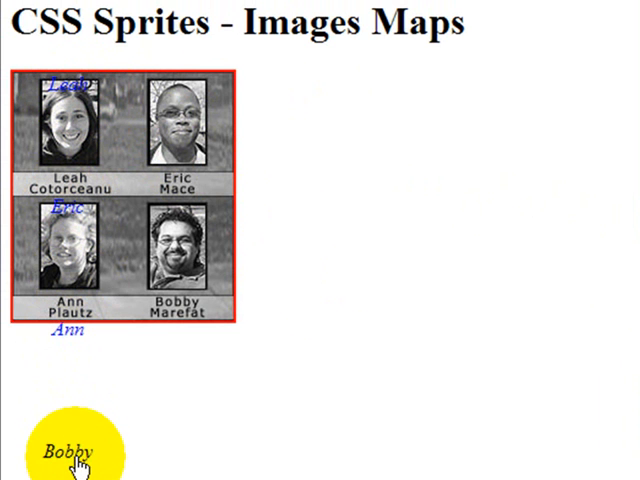
mouse_move(68, 110)
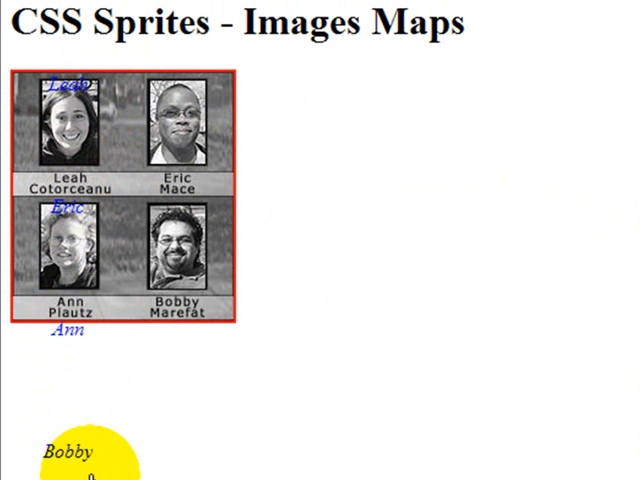
mouse_move(90, 150)
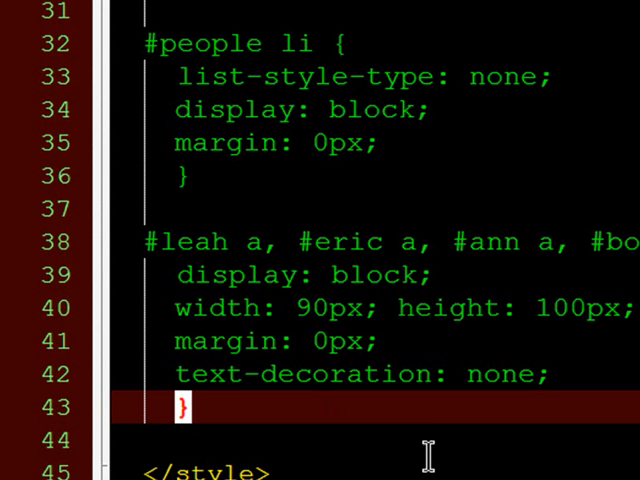
mouse_move(282, 242)
text(a i {)
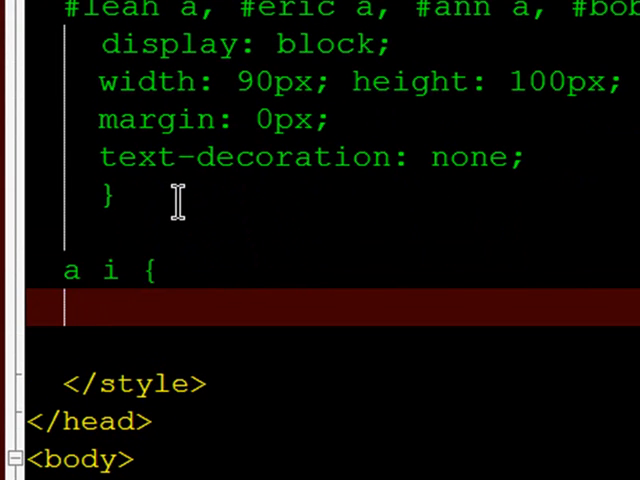
Write the 'a i { visibility: hidden; }' rule after the link rule to hide italic names.
scroll(down, 3)
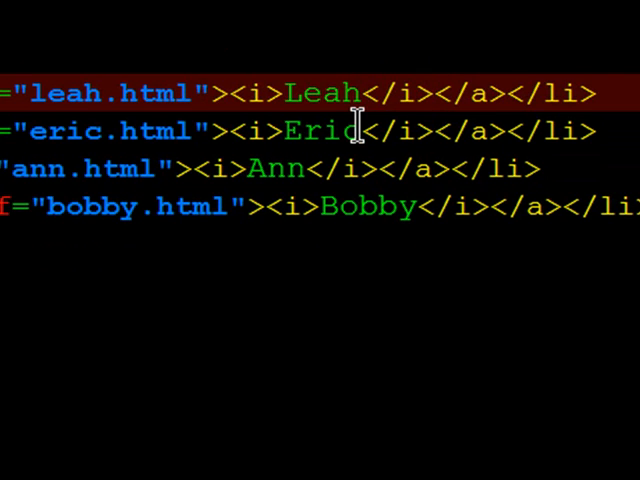
click(436, 92)
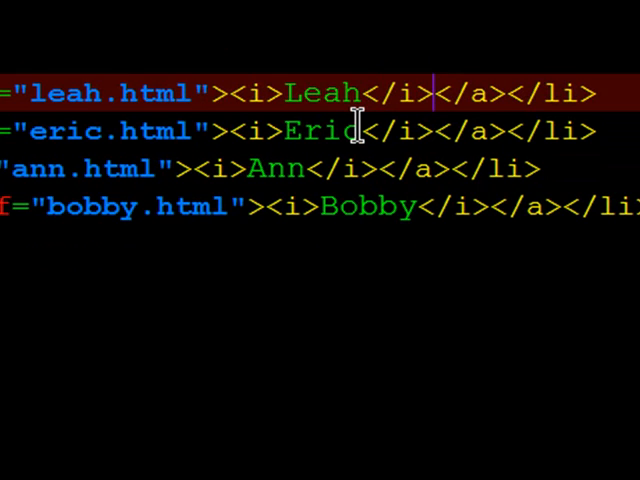
mouse_move(318, 122)
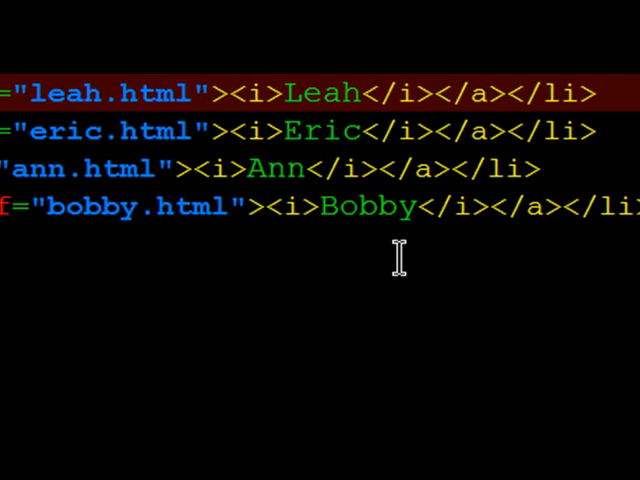
mouse_move(256, 102)
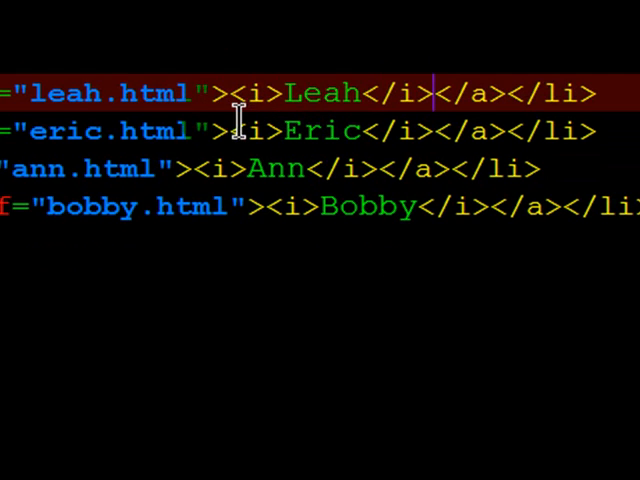
mouse_move(232, 120)
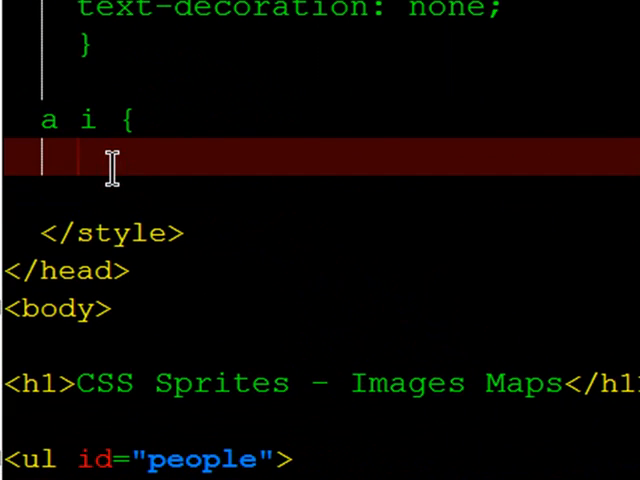
text(visibi)
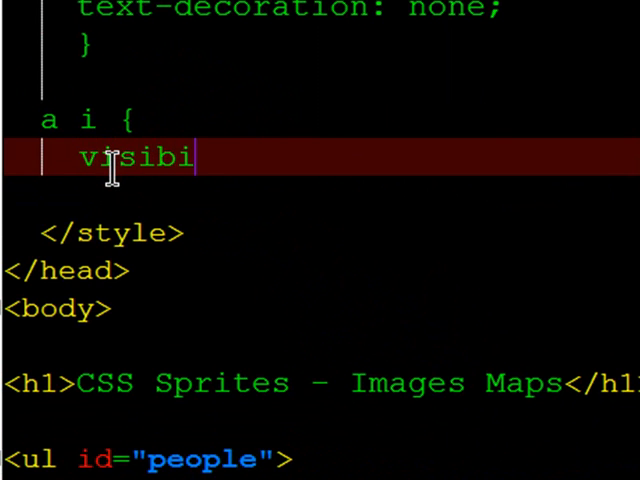
text(lity)
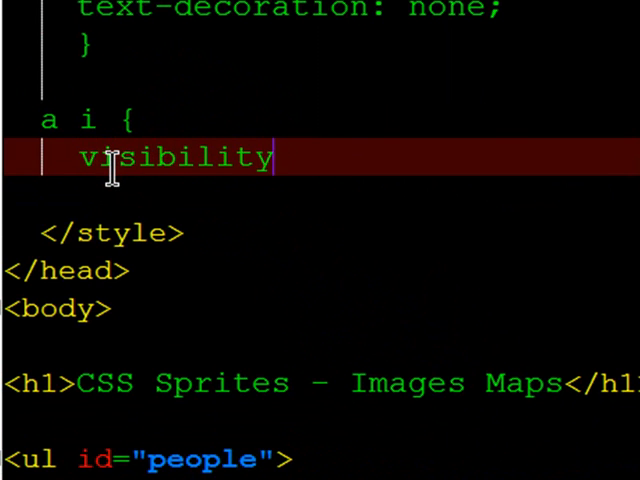
text(: hidden;)
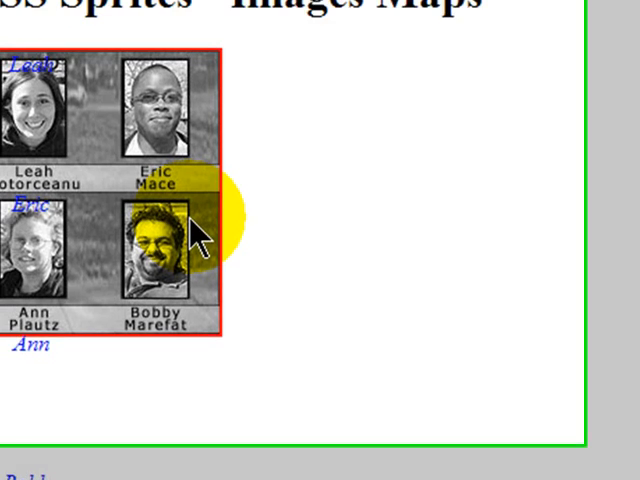
scroll(down, 3)
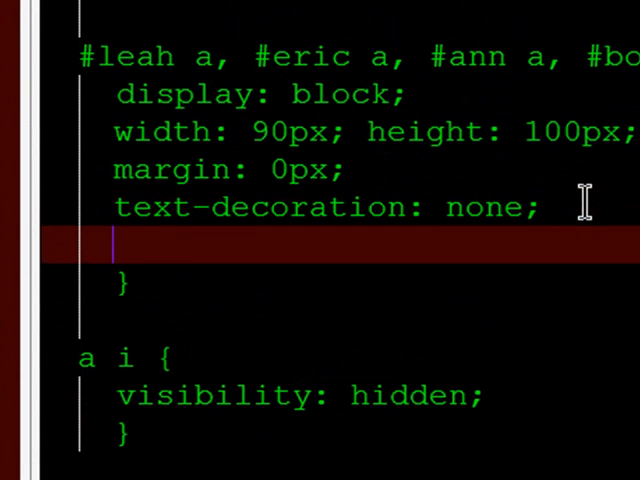
Add 'border: 2px solid green;' to the #leah a, #eric a, #ann a, #bobby a rule.
text(border:)
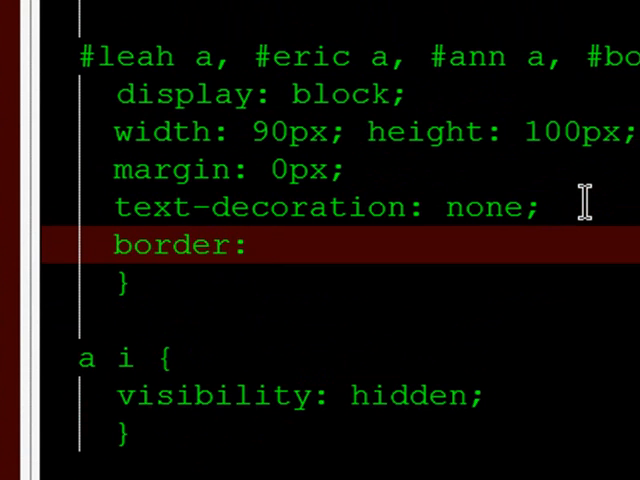
text(2px solid gre)
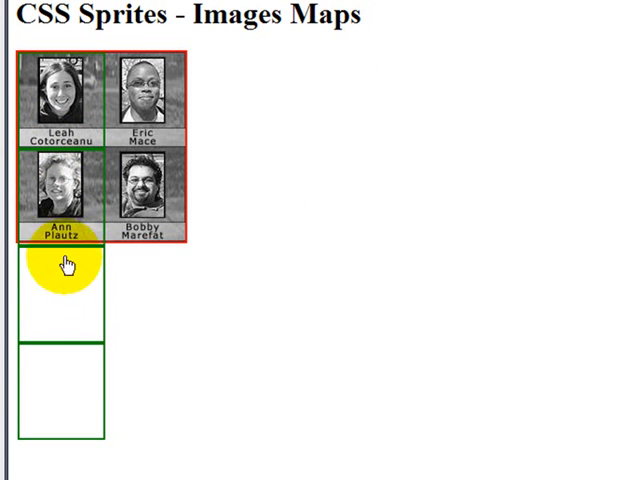
mouse_move(72, 310)
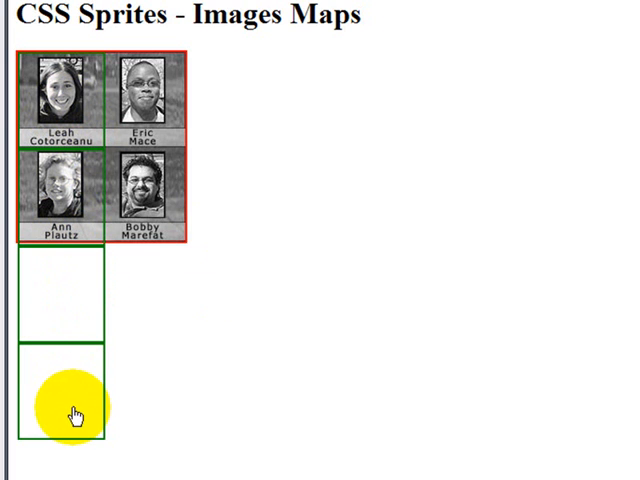
mouse_move(180, 364)
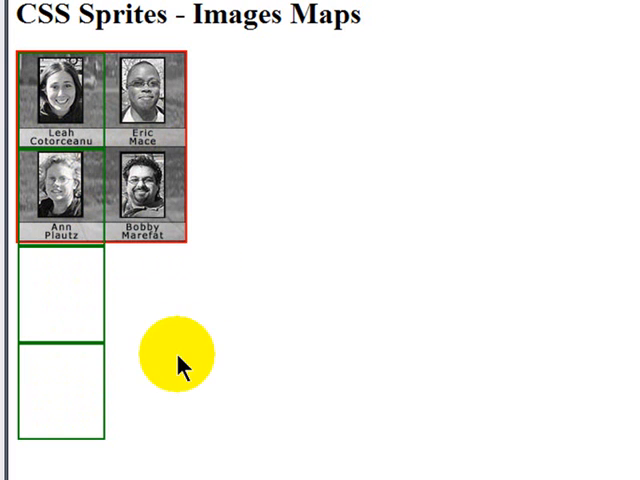
mouse_move(148, 96)
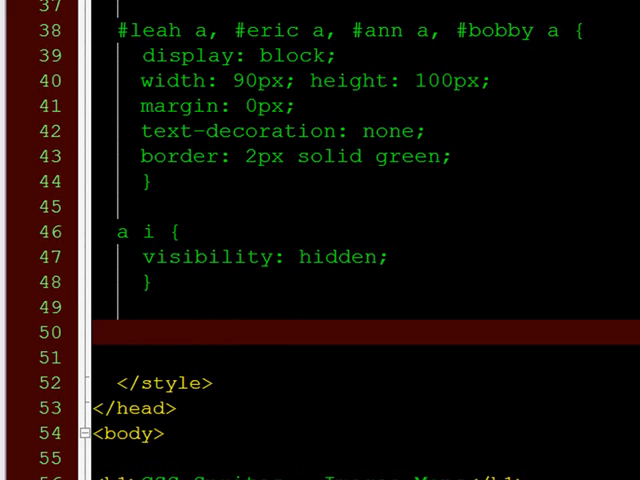
Create the #leah rule with position: absolute; top: 0px; left: 0px; alongside empty #eric, #ann, #bobby rules.
scroll(down, 3)
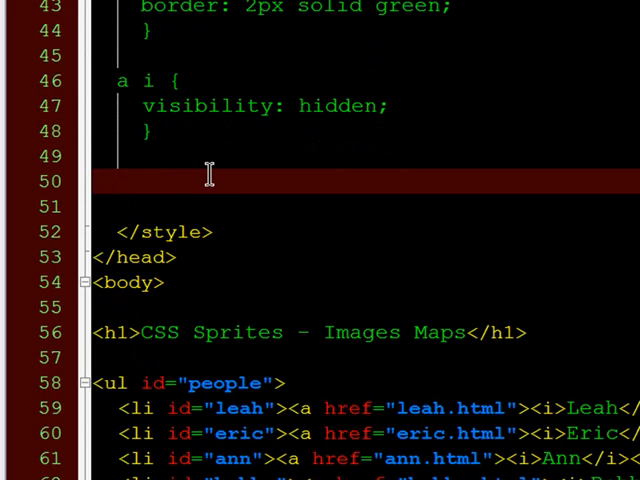
text(#leah {)
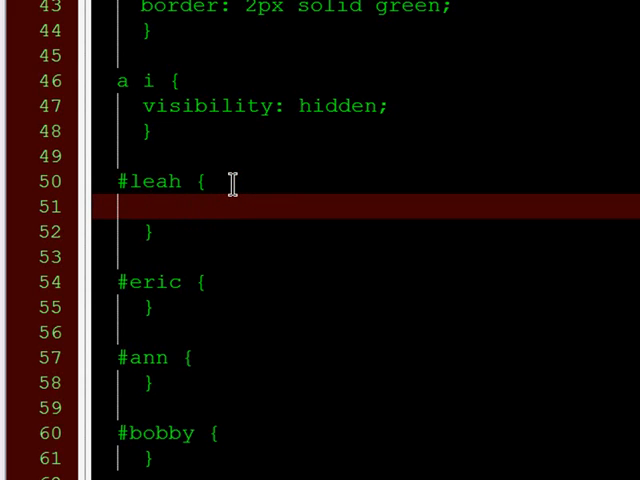
text(position: ba)
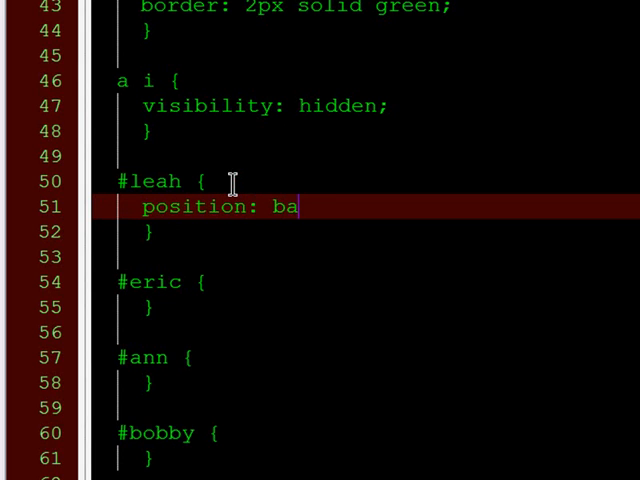
text(bsolute; top: 0px)
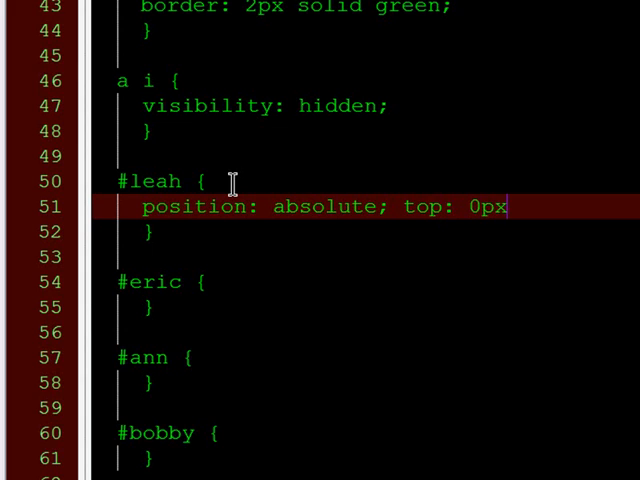
text(;)
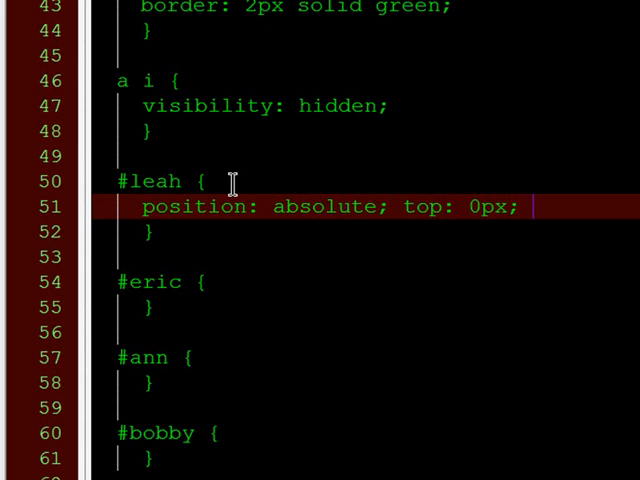
text(left)
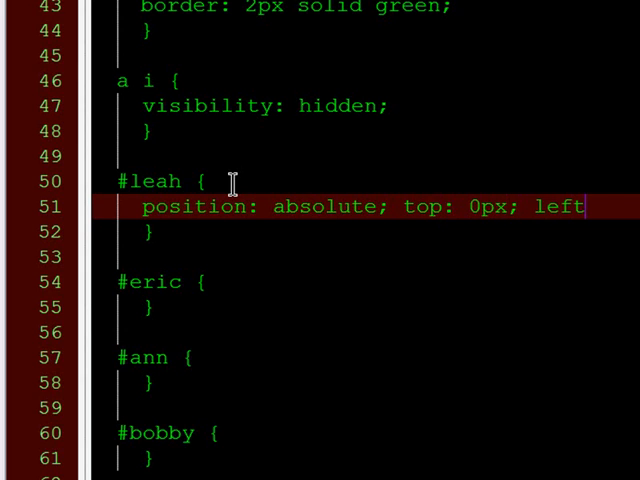
text(0px;)
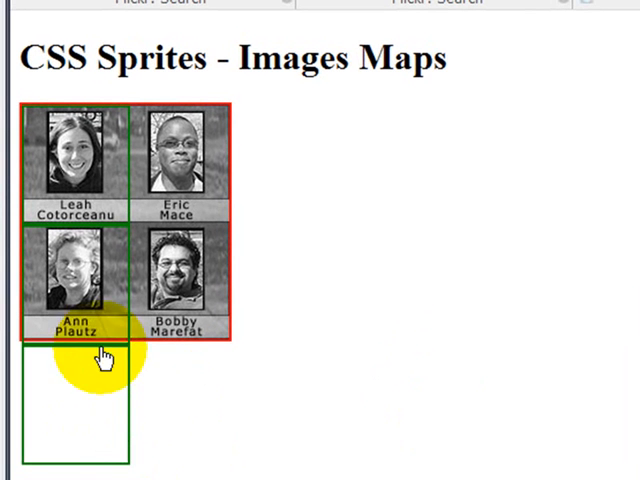
mouse_move(164, 344)
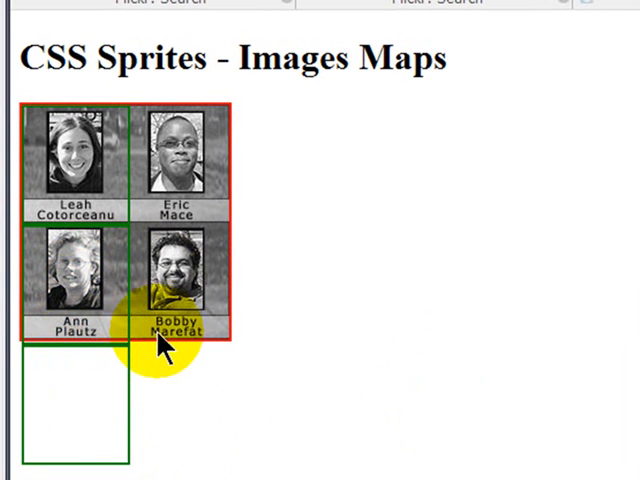
mouse_move(128, 184)
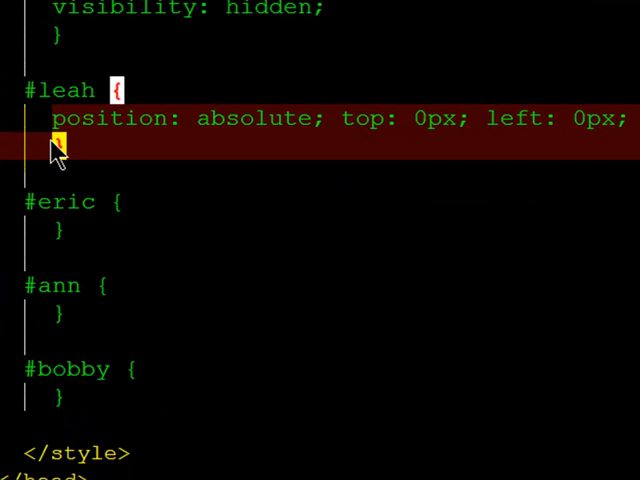
Fill the #eric rule with absolute positioning at top 0px, left 90px.
click(130, 228)
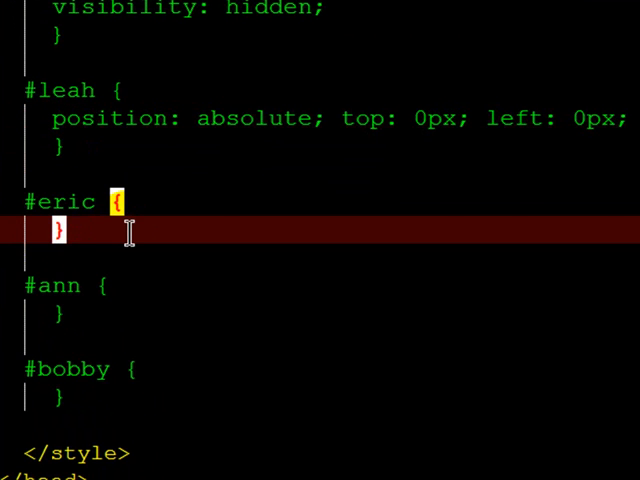
text(position: absolute; top: 0px; left: 0px;)
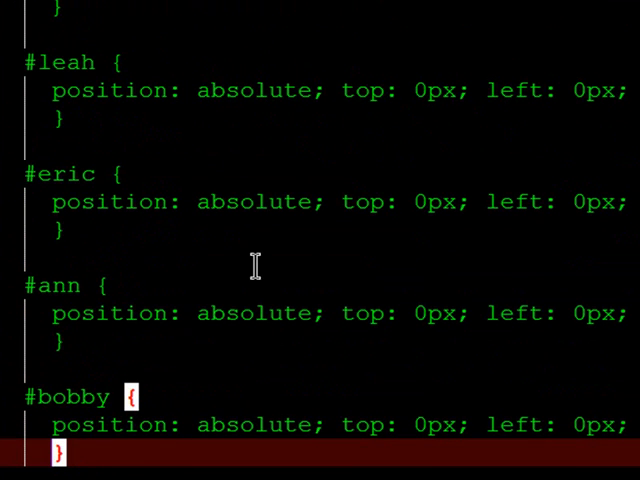
mouse_move(438, 222)
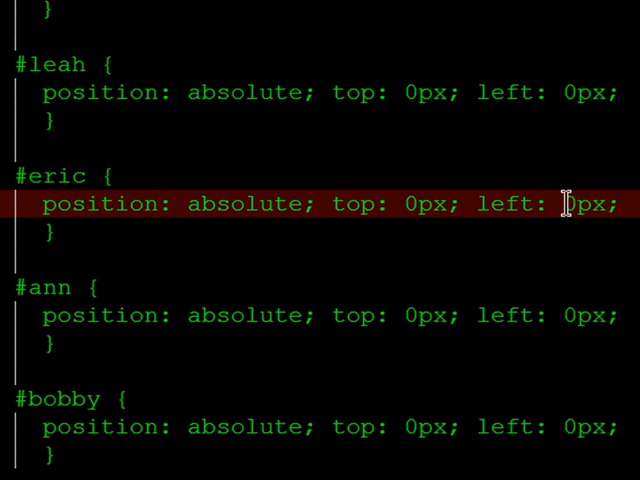
text(9)
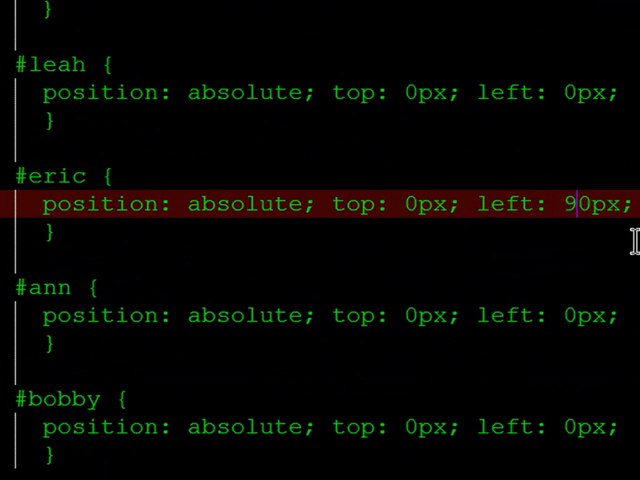
Change the #ann and #bobby rules to top: 100px.
scroll(down, 3)
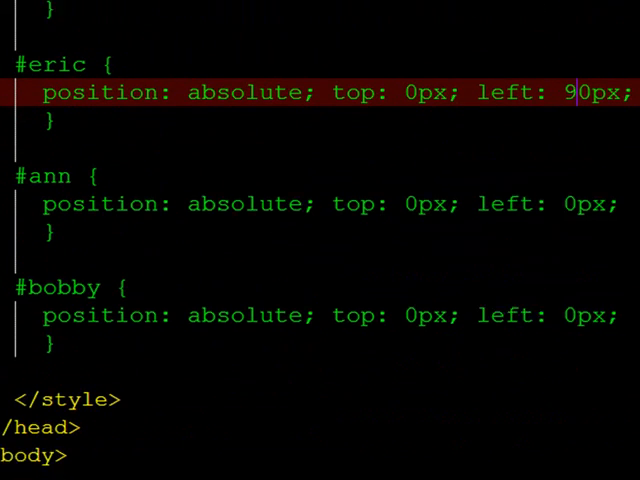
scroll(down, 3)
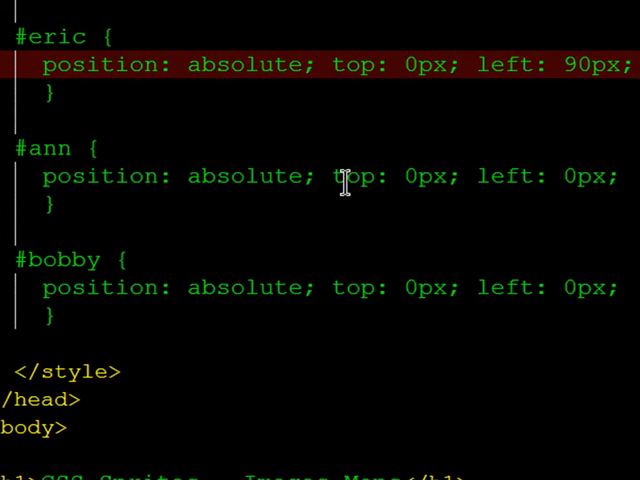
click(410, 176)
text(10)
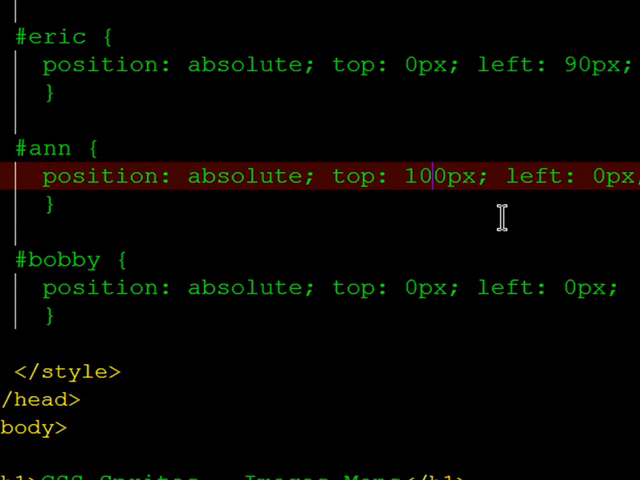
mouse_move(600, 178)
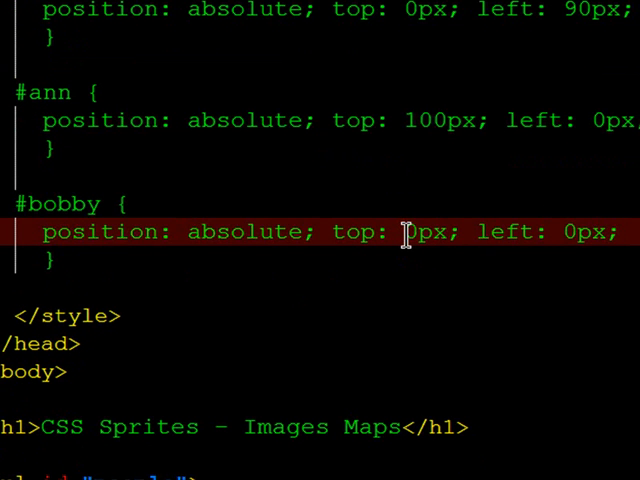
text(10)
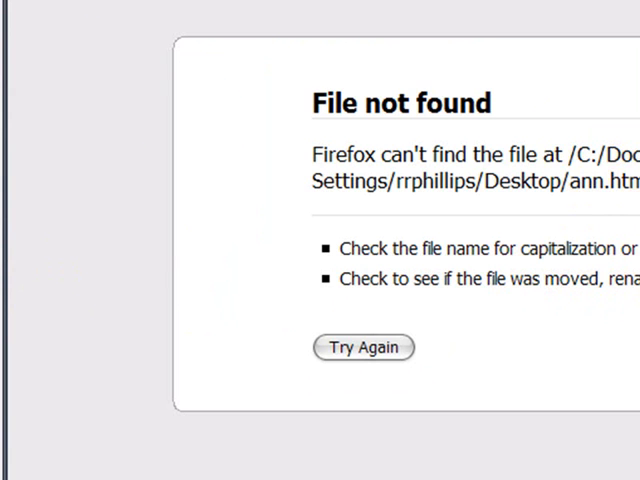
Load the sprites page in Firefox to show the two-by-two portrait grid.
click(364, 348)
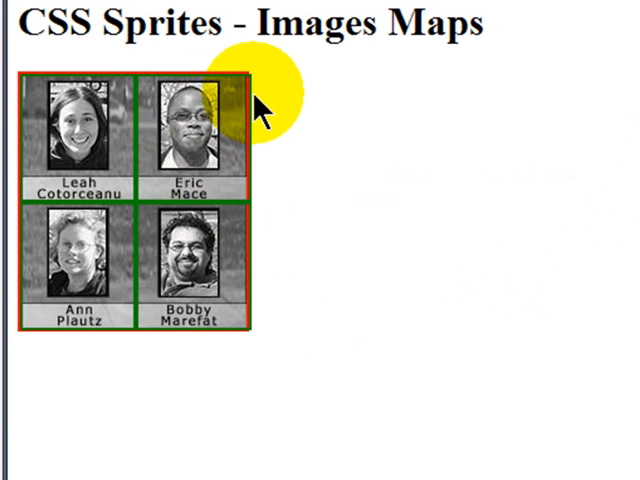
mouse_move(196, 264)
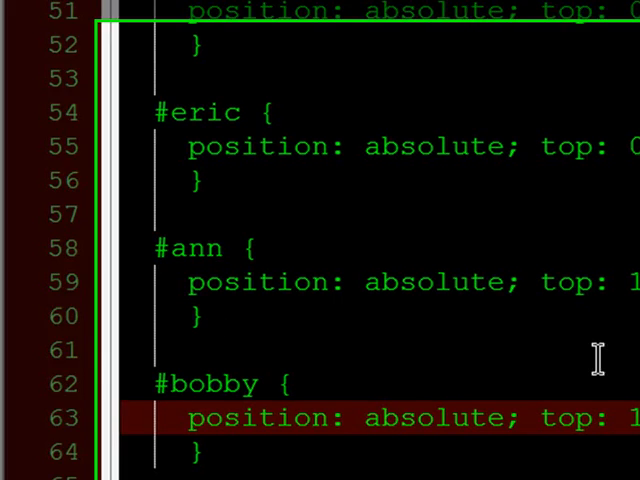
Scroll to the #bobby block and add blank lines before </style>.
scroll(down, 3)
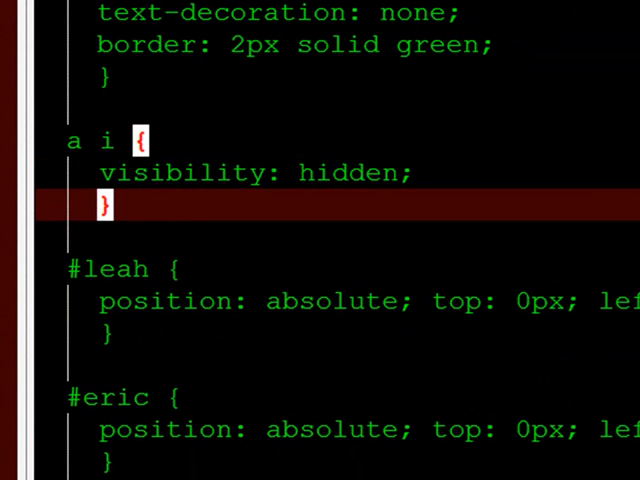
scroll(down, 3)
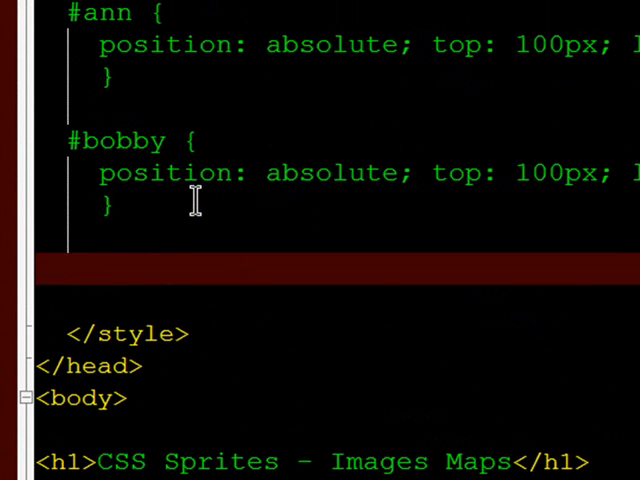
mouse_move(240, 172)
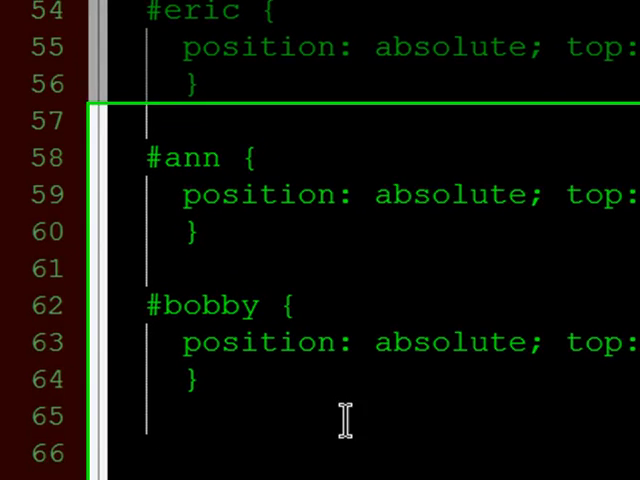
scroll(down, 3)
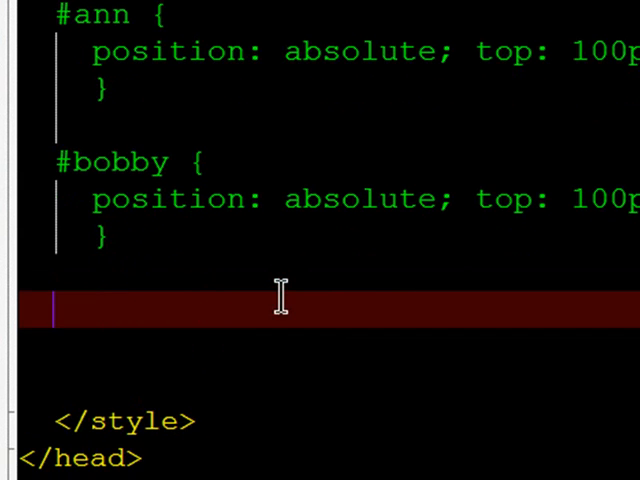
Write a #leah a:hover rule with css_sprites.jpg at 0px -203px, no-repeat.
text(#lea)
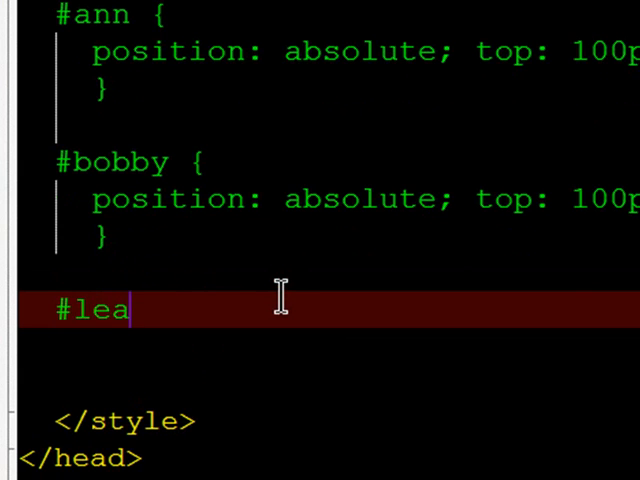
text(h)
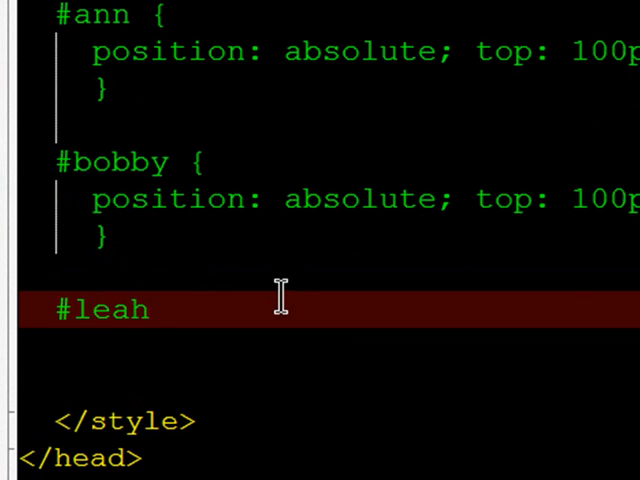
text(a:hover {)
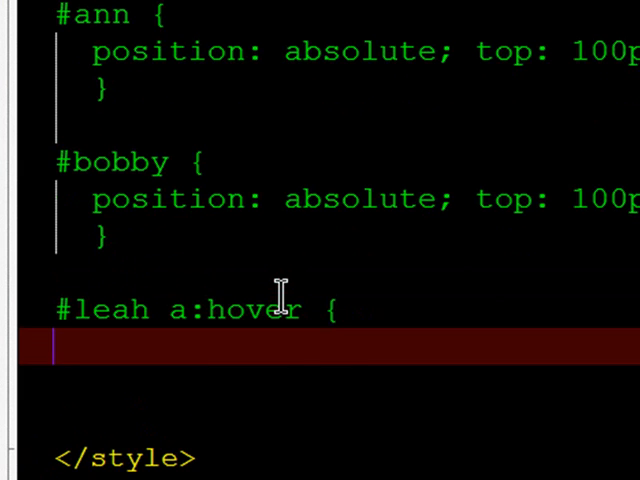
mouse_move(590, 390)
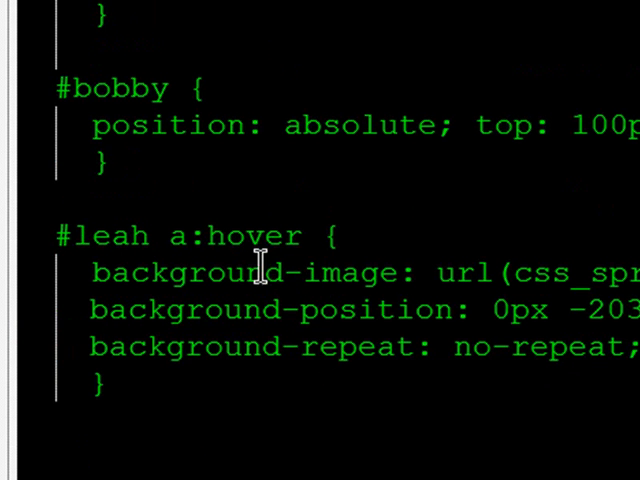
mouse_move(200, 236)
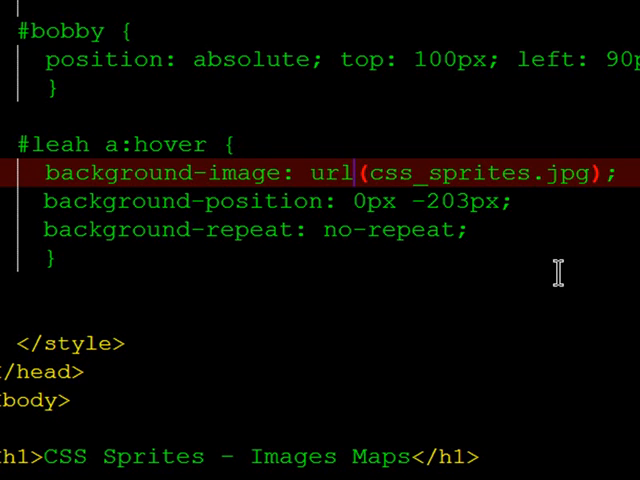
mouse_move(356, 200)
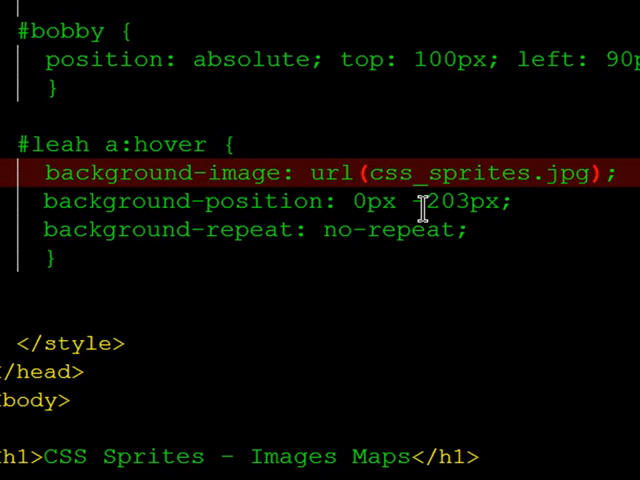
mouse_move(418, 200)
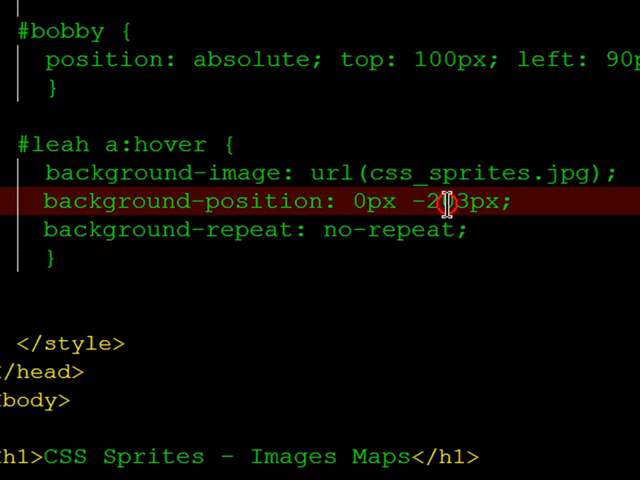
text(0px)
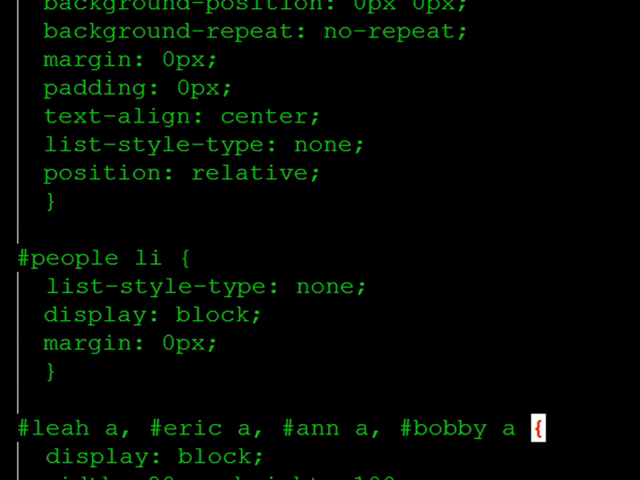
scroll(down, 3)
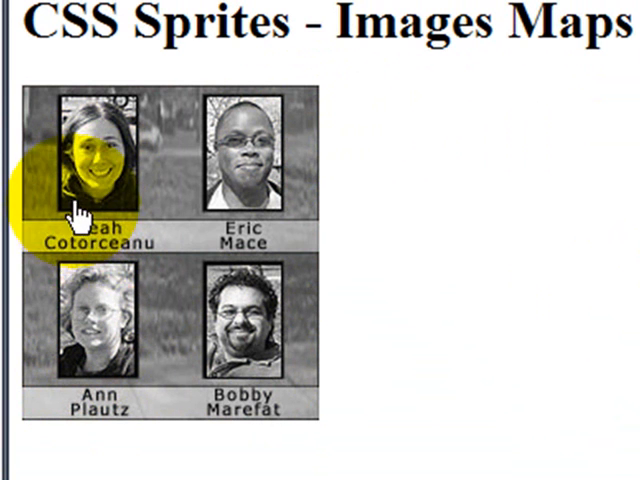
mouse_move(128, 180)
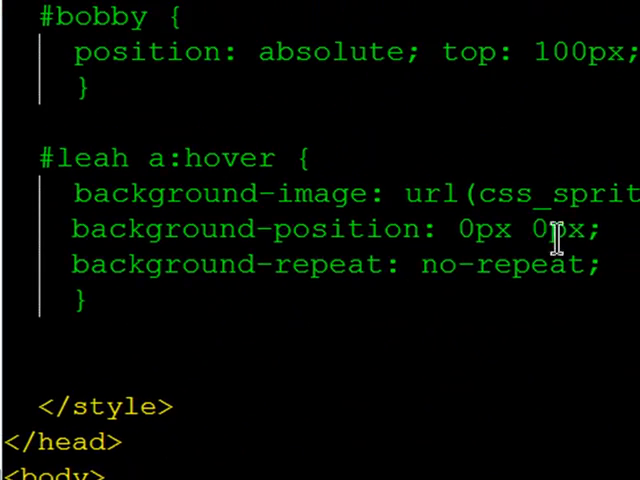
Change Leah's hover background-position vertical offset to -100px and test the hover in Firefox.
text(-100px)
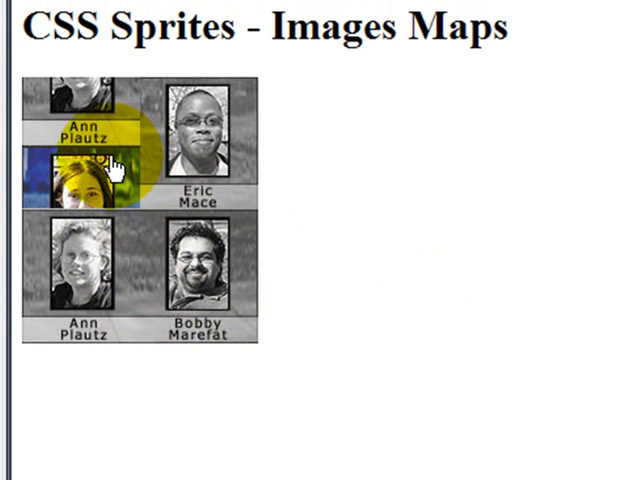
mouse_move(120, 180)
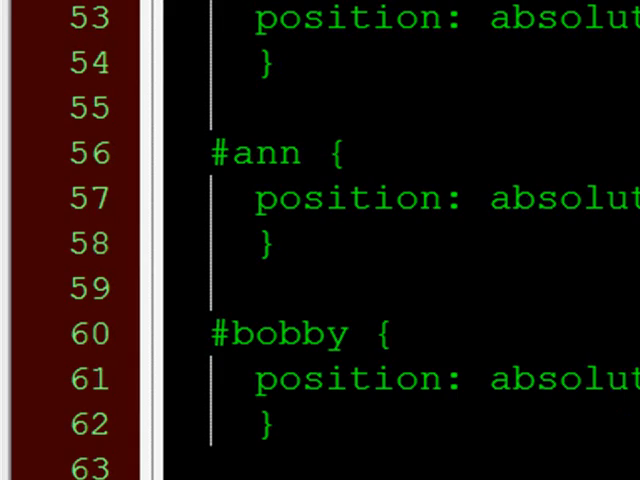
Duplicate the hover rule for Eric, Ann and Bobby, setting offsets such as -90px -203px and 0px -303px.
scroll(down, 3)
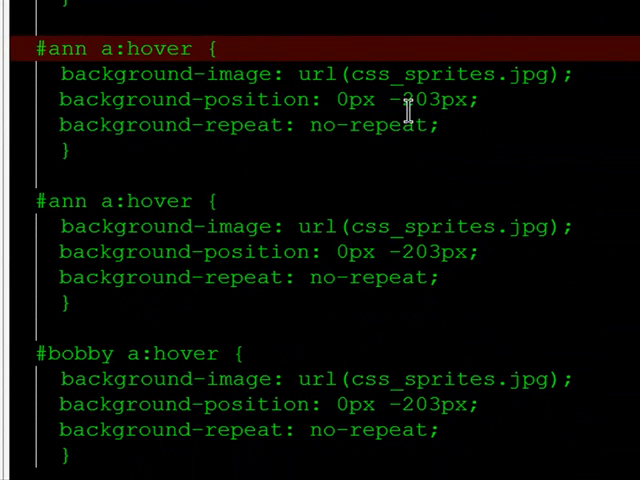
mouse_move(416, 104)
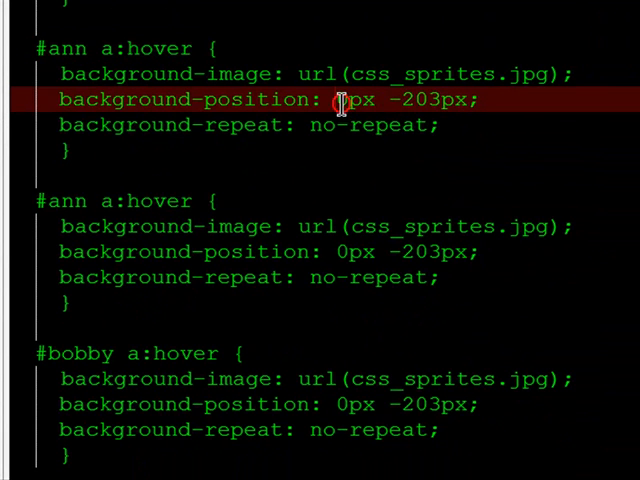
text(-9)
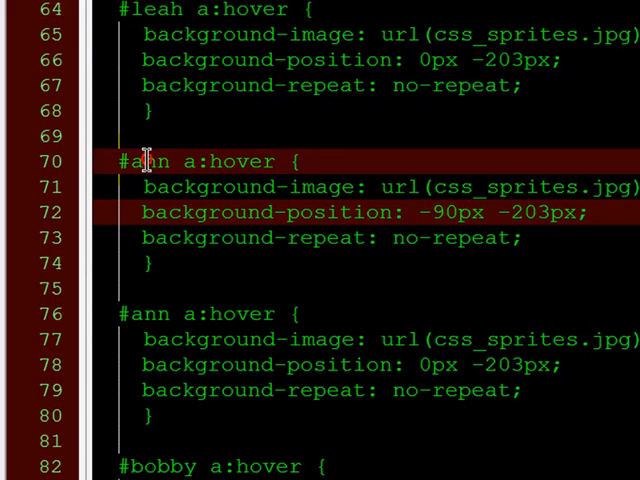
text(erin)
click(352, 364)
text(3)
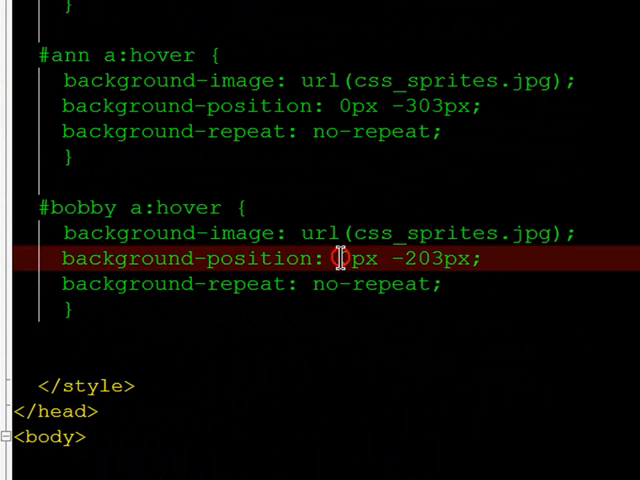
text(-90)
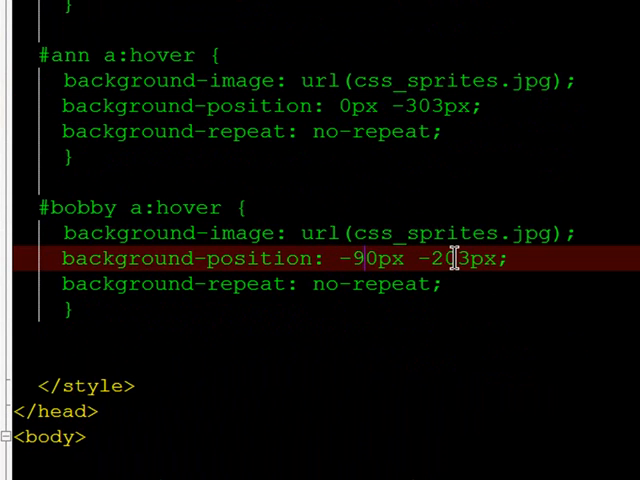
mouse_move(444, 272)
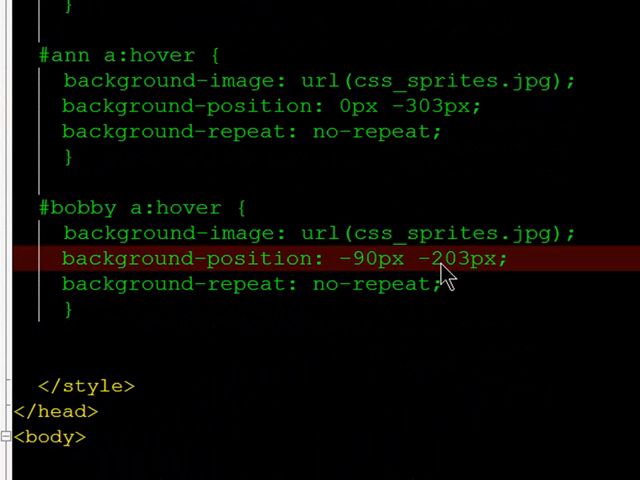